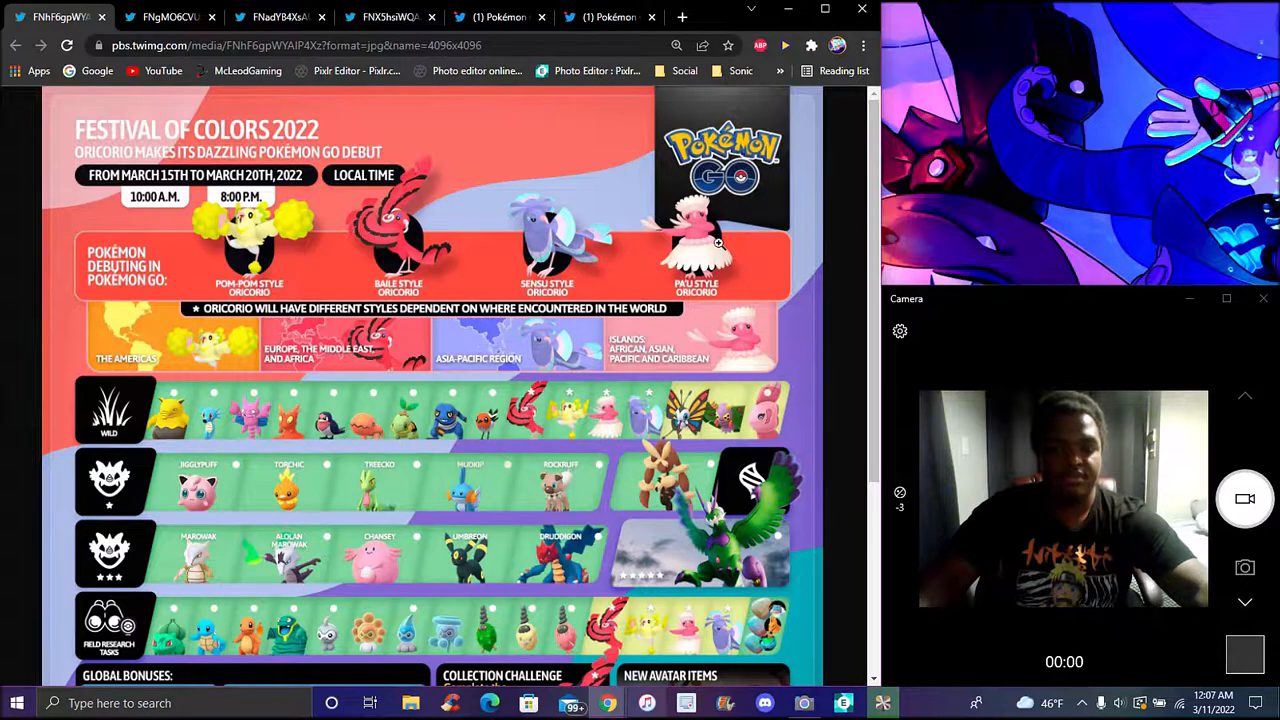
- Scroll the Festival of Colors infographic down to its Pokémon rows and bonus panels
scroll(down, 3)
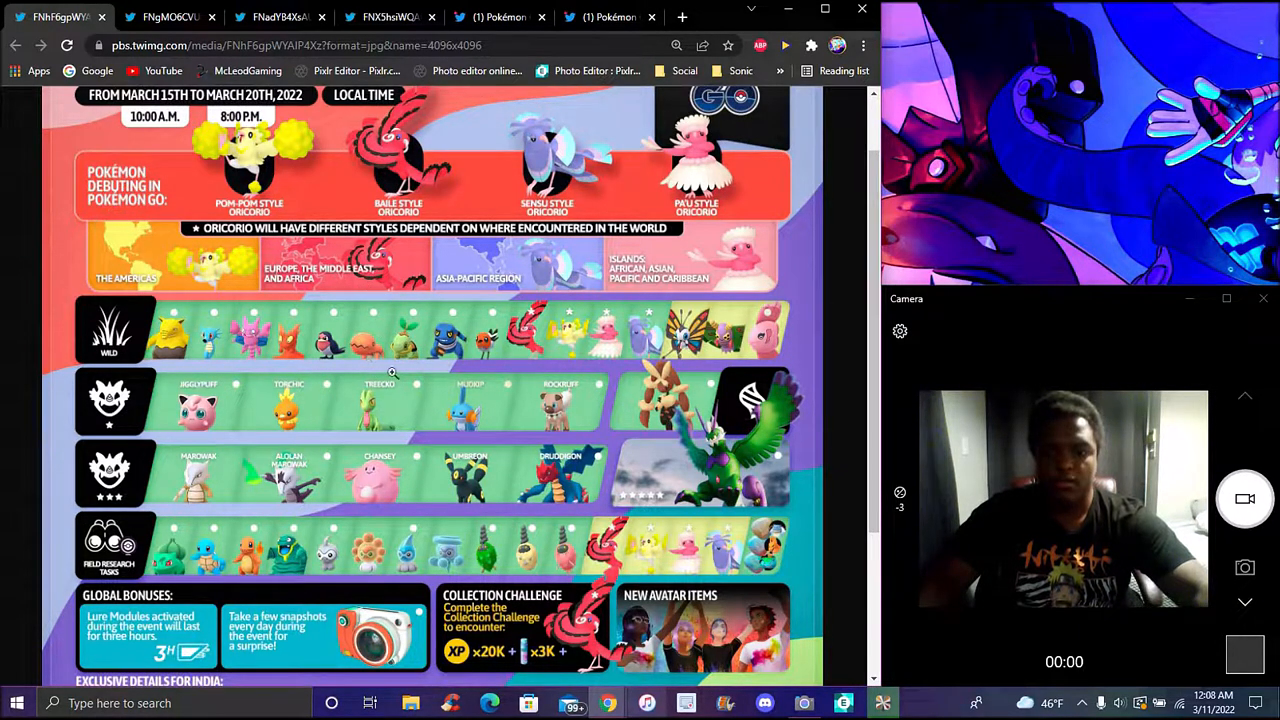
mouse_move(408, 250)
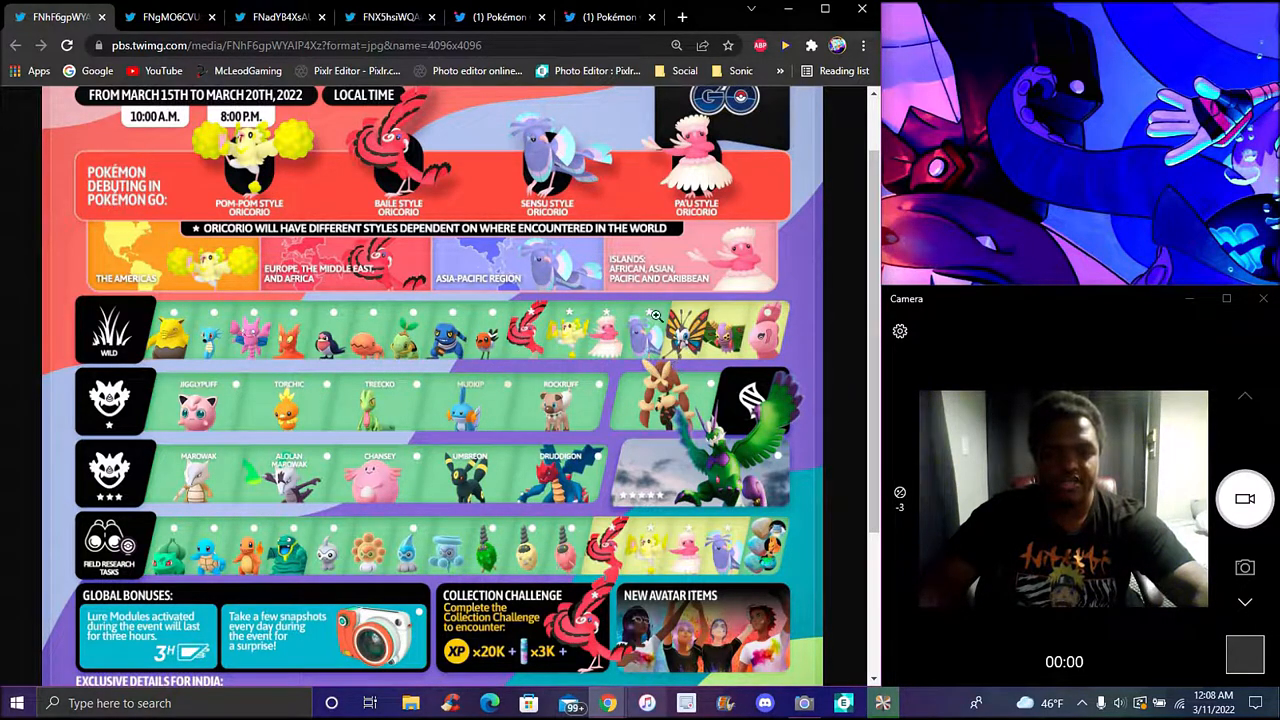
mouse_move(700, 356)
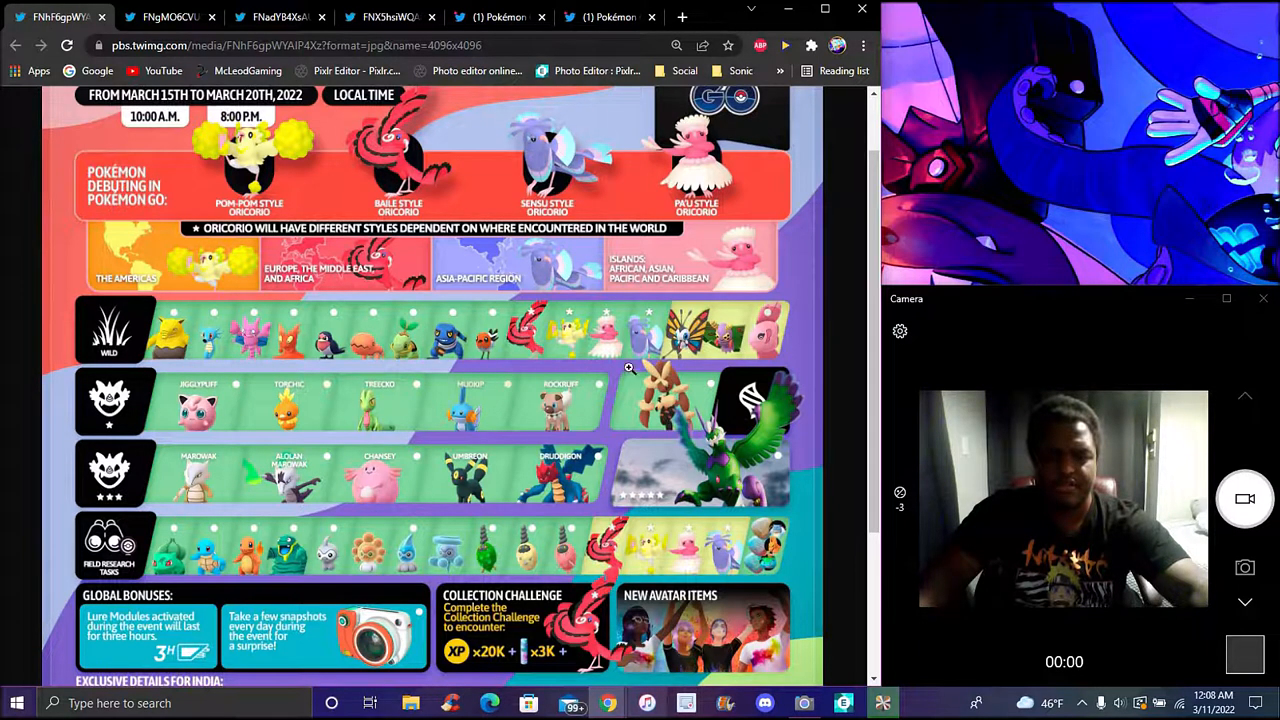
- Scroll further to the India-exclusive regional challenge and event box panels
scroll(down, 3)
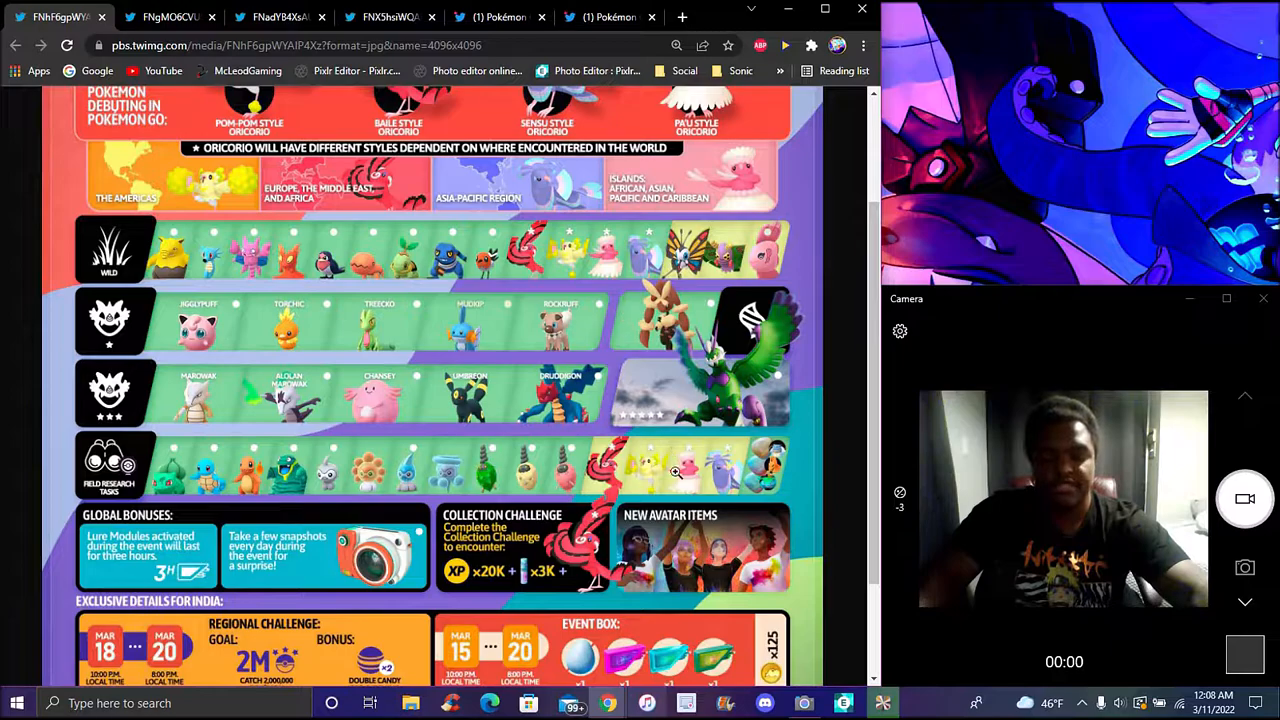
mouse_move(144, 410)
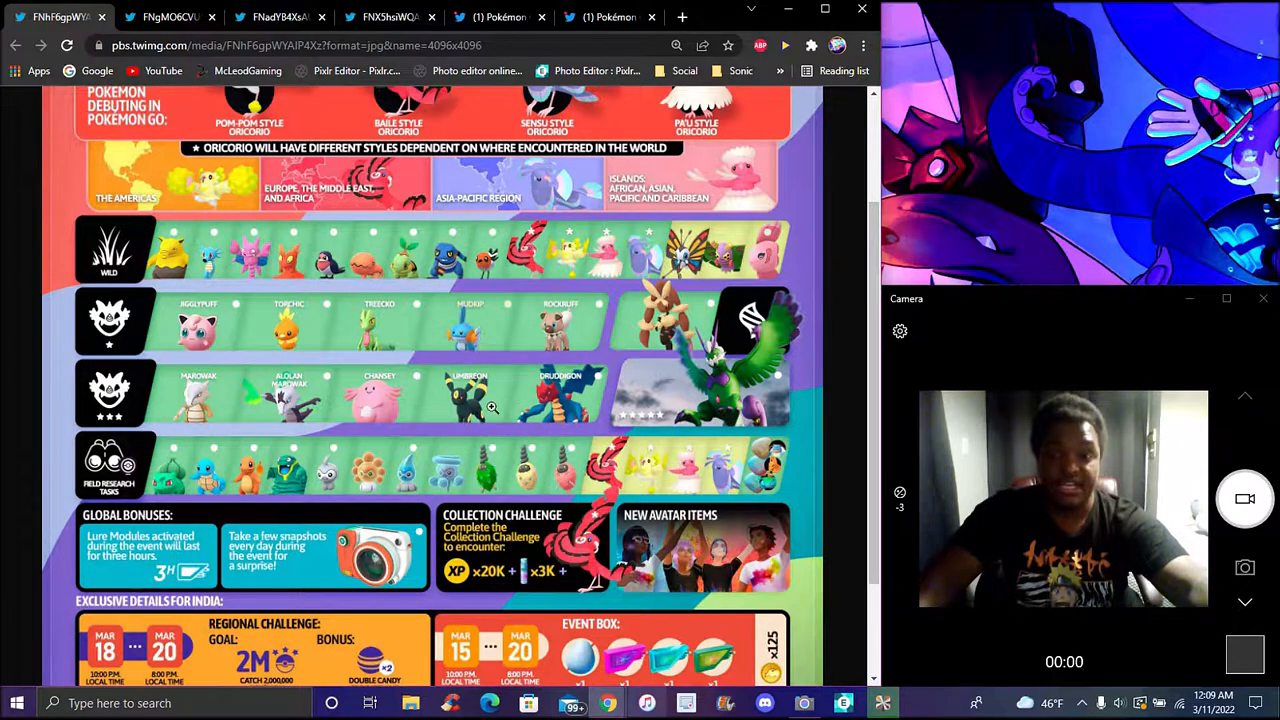
mouse_move(510, 320)
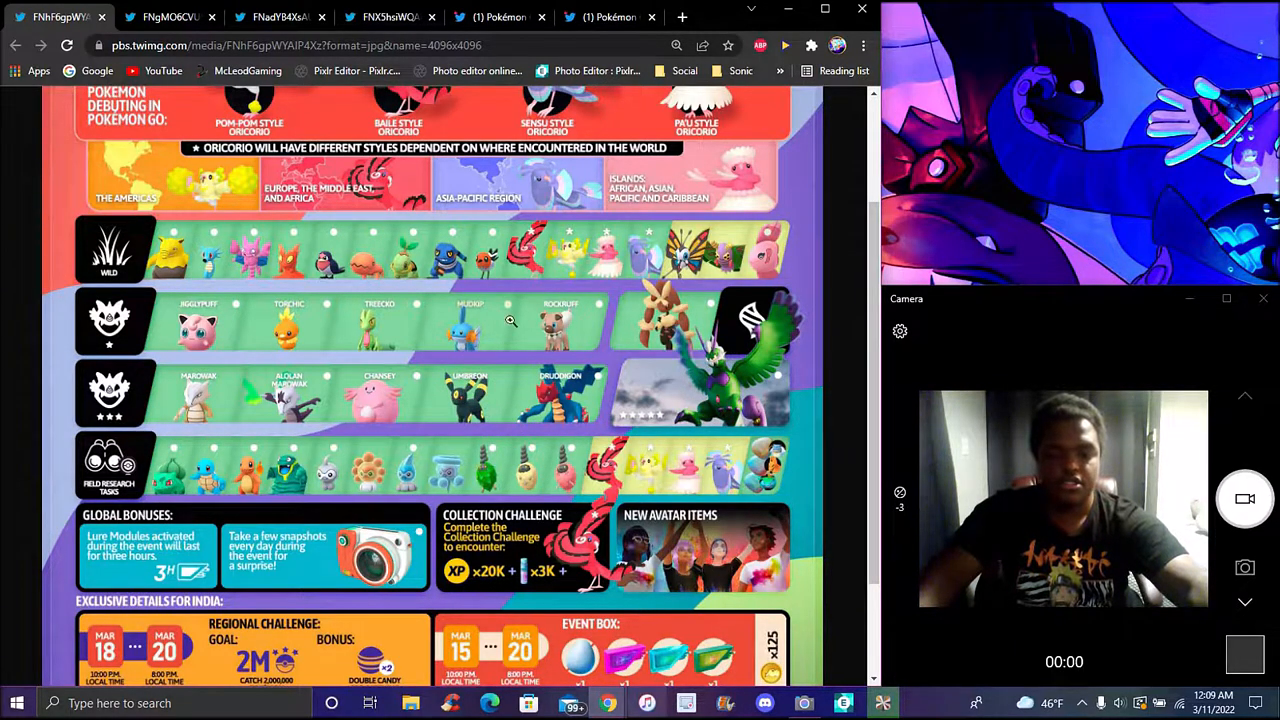
mouse_move(510, 320)
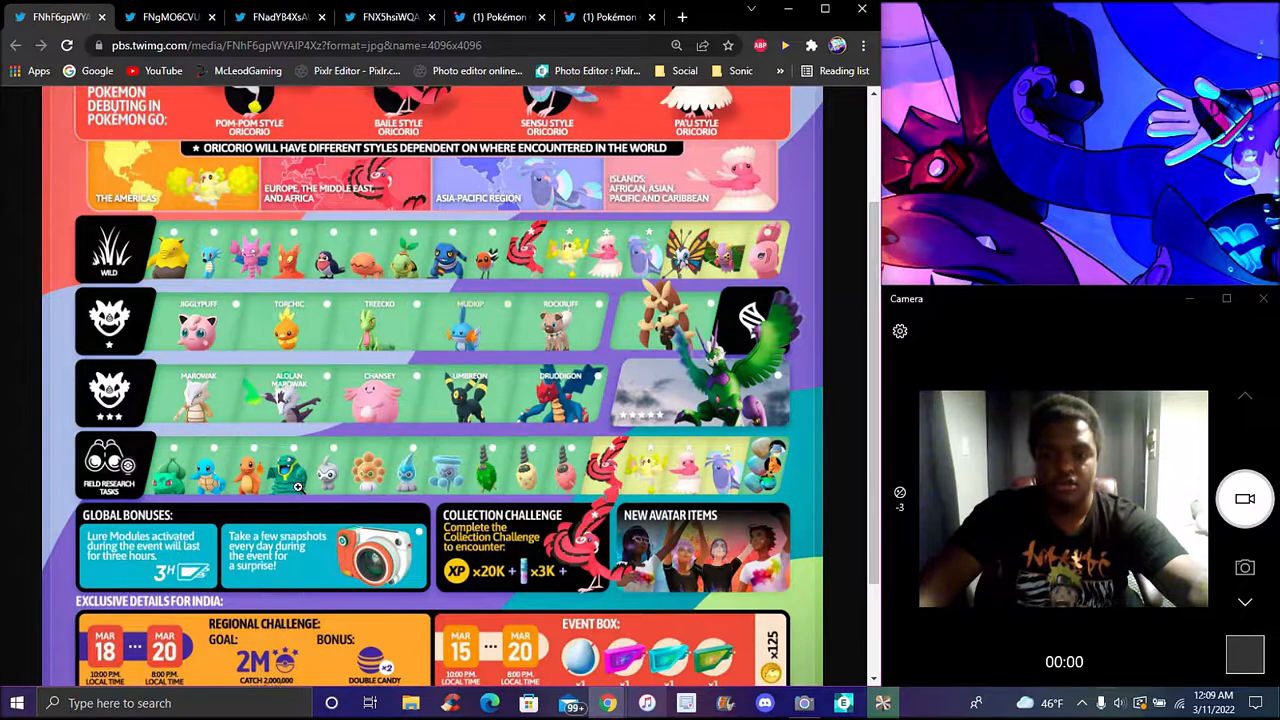
mouse_move(278, 402)
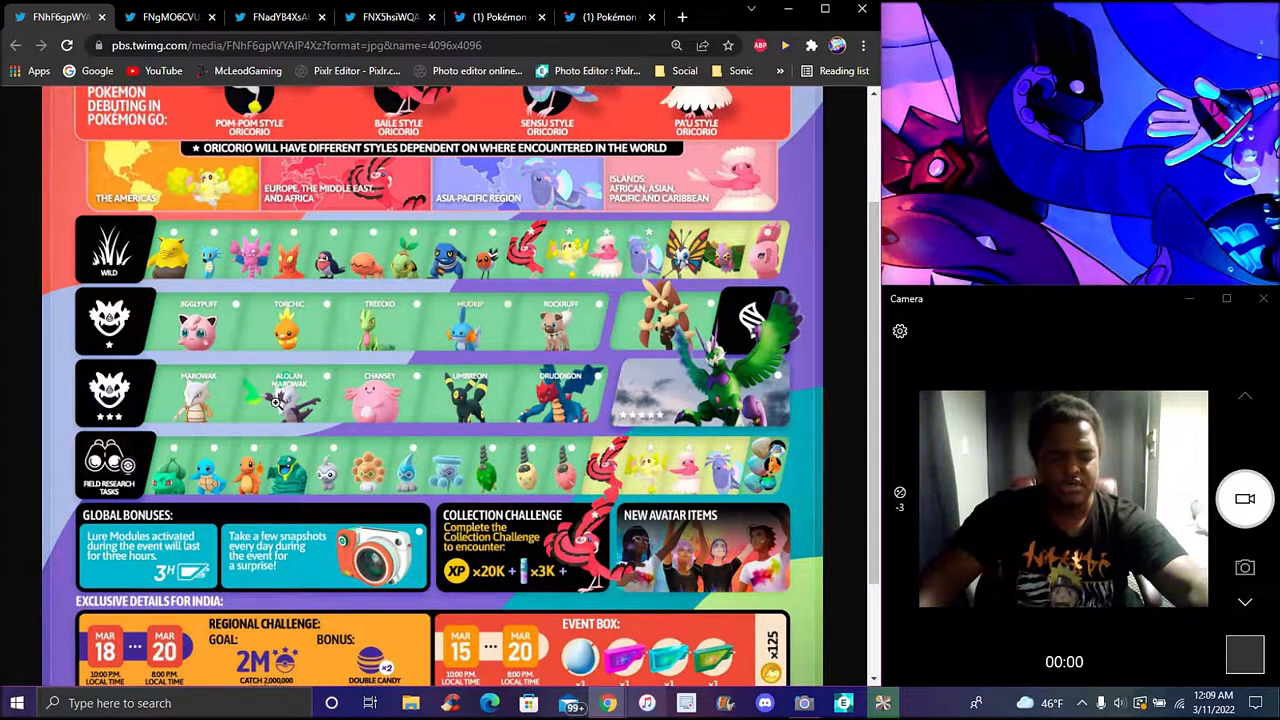
mouse_move(316, 444)
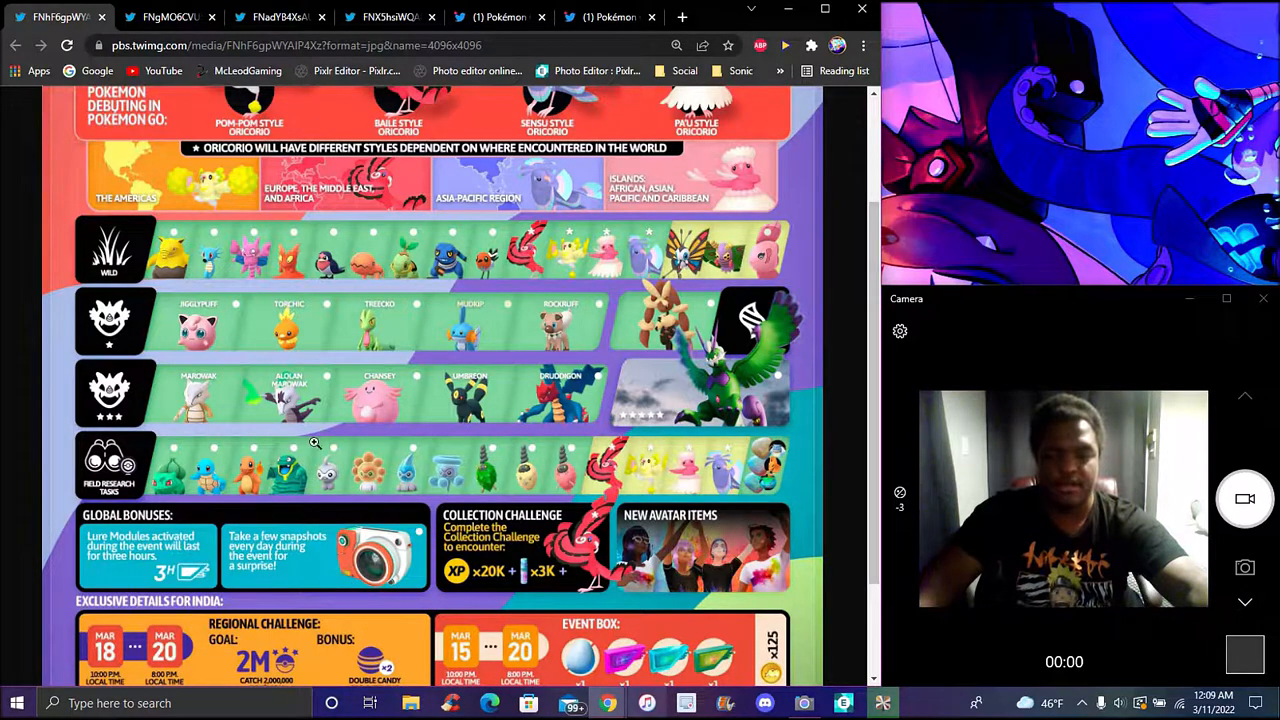
mouse_move(620, 510)
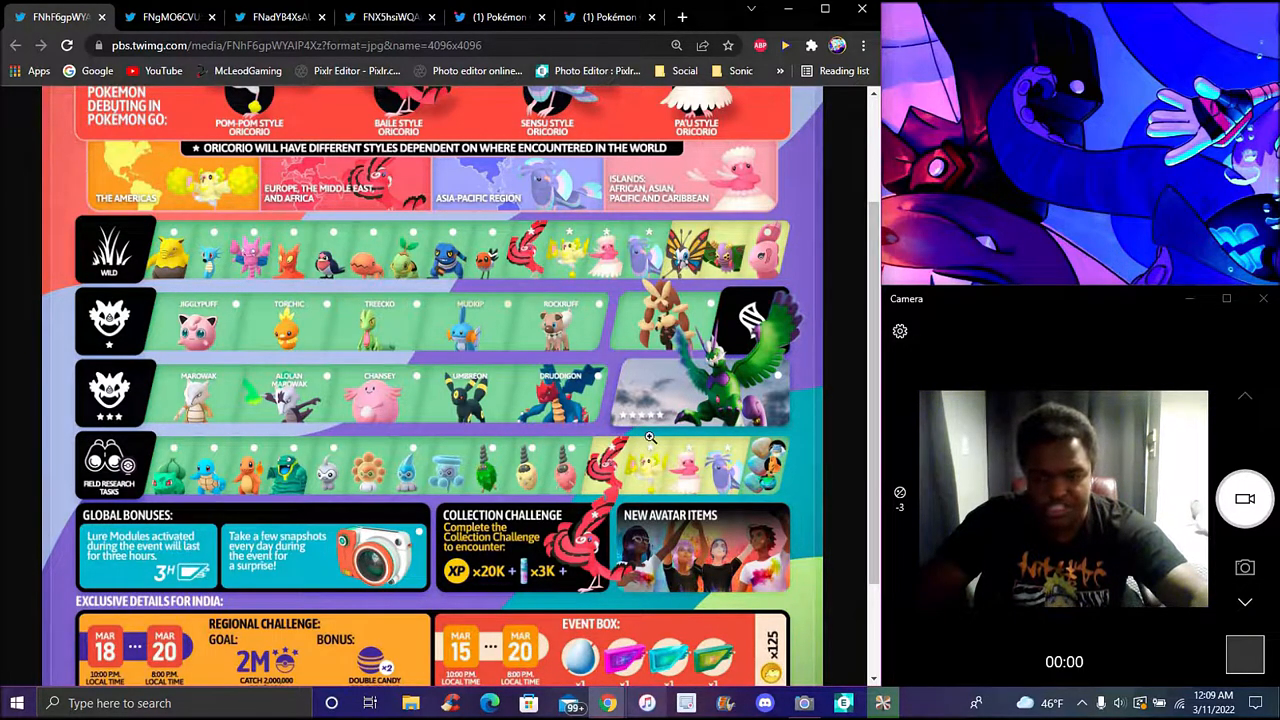
- Scroll to the infographic's bottom with the event box contents and Legends credit
scroll(down, 3)
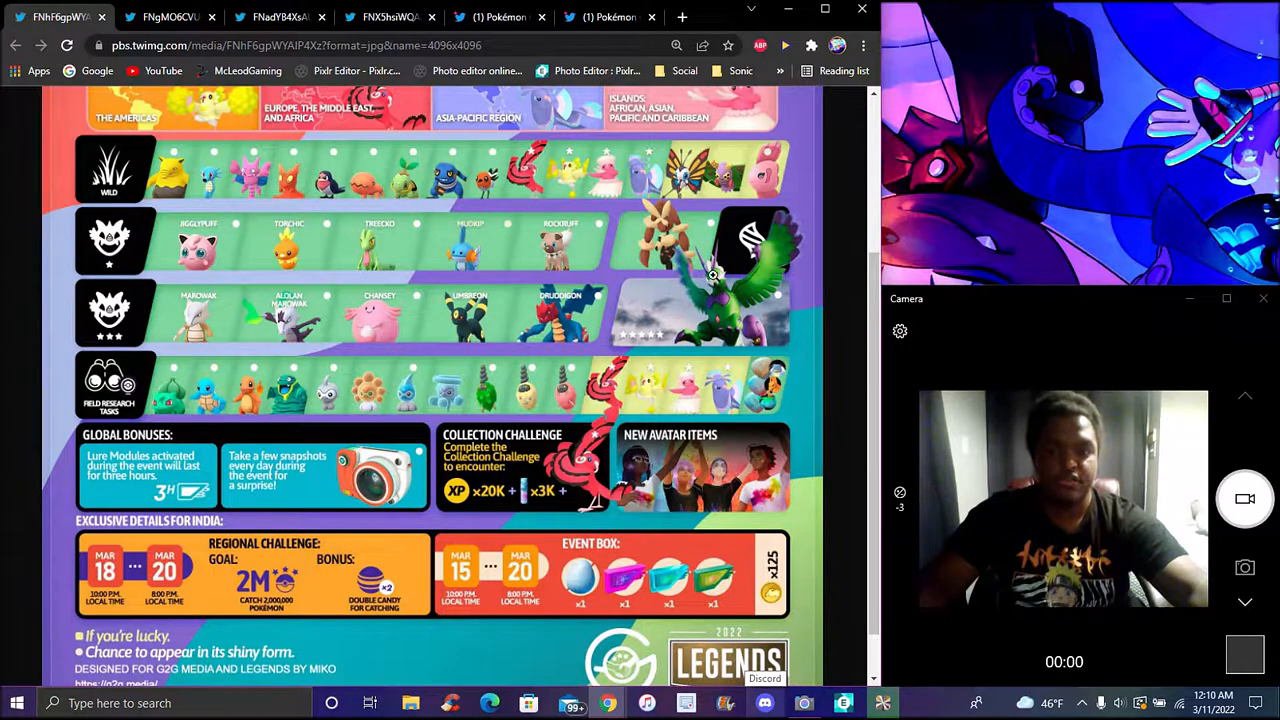
mouse_move(664, 250)
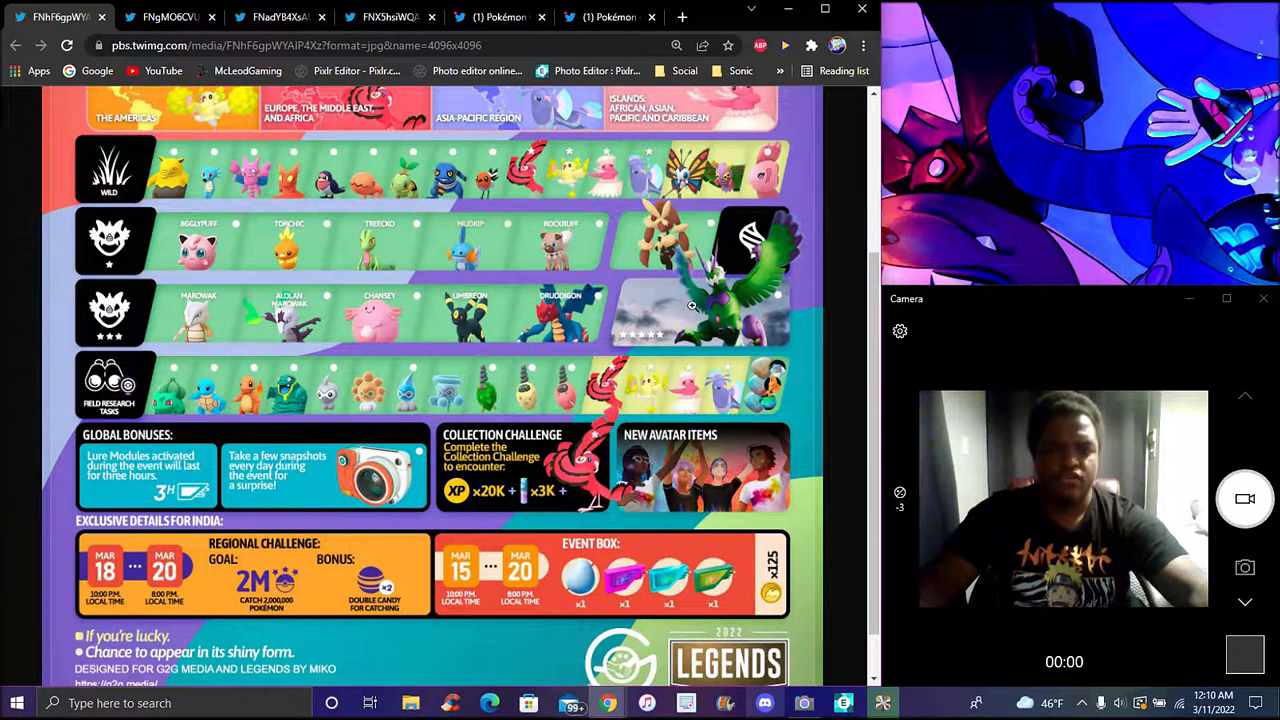
mouse_move(668, 350)
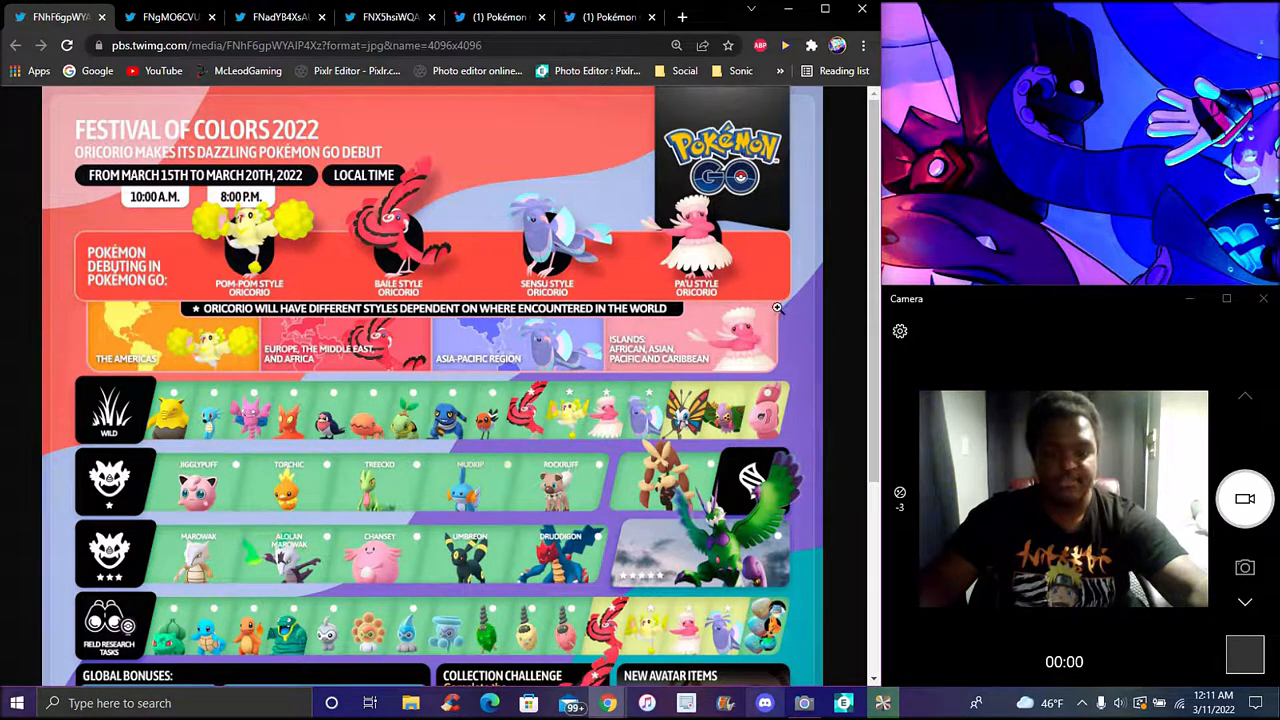
scroll(down, 3)
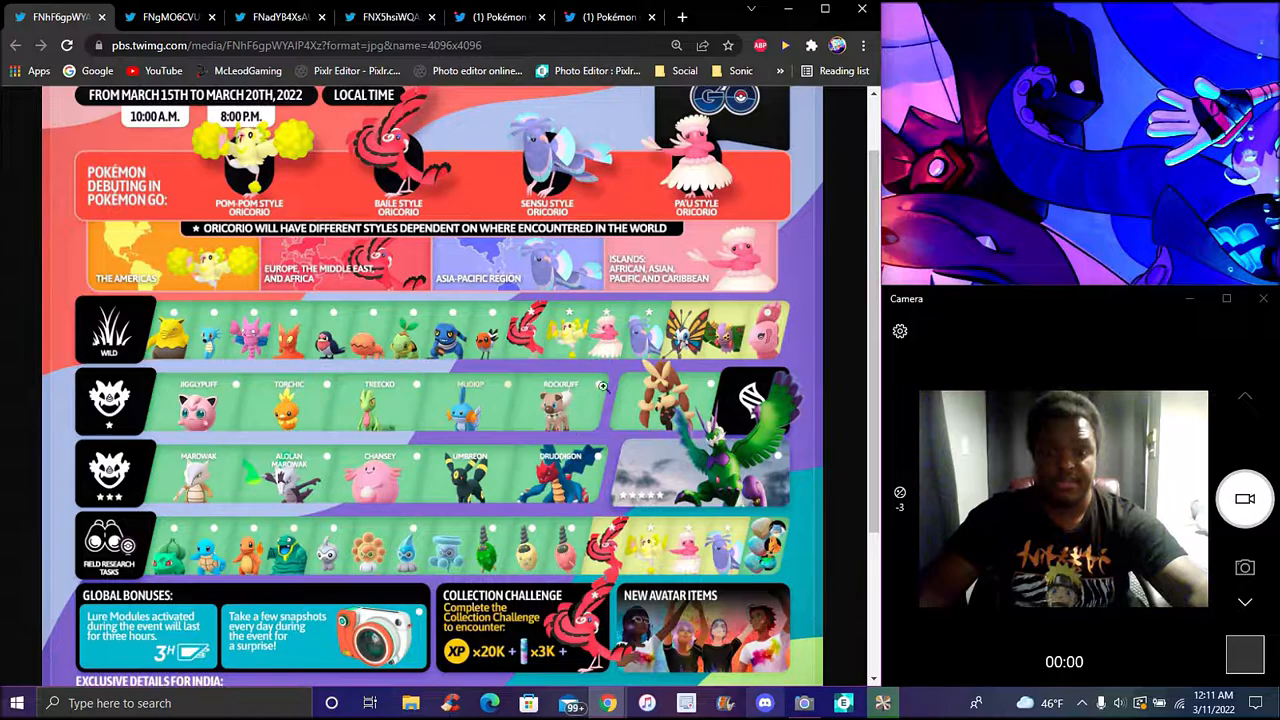
scroll(down, 3)
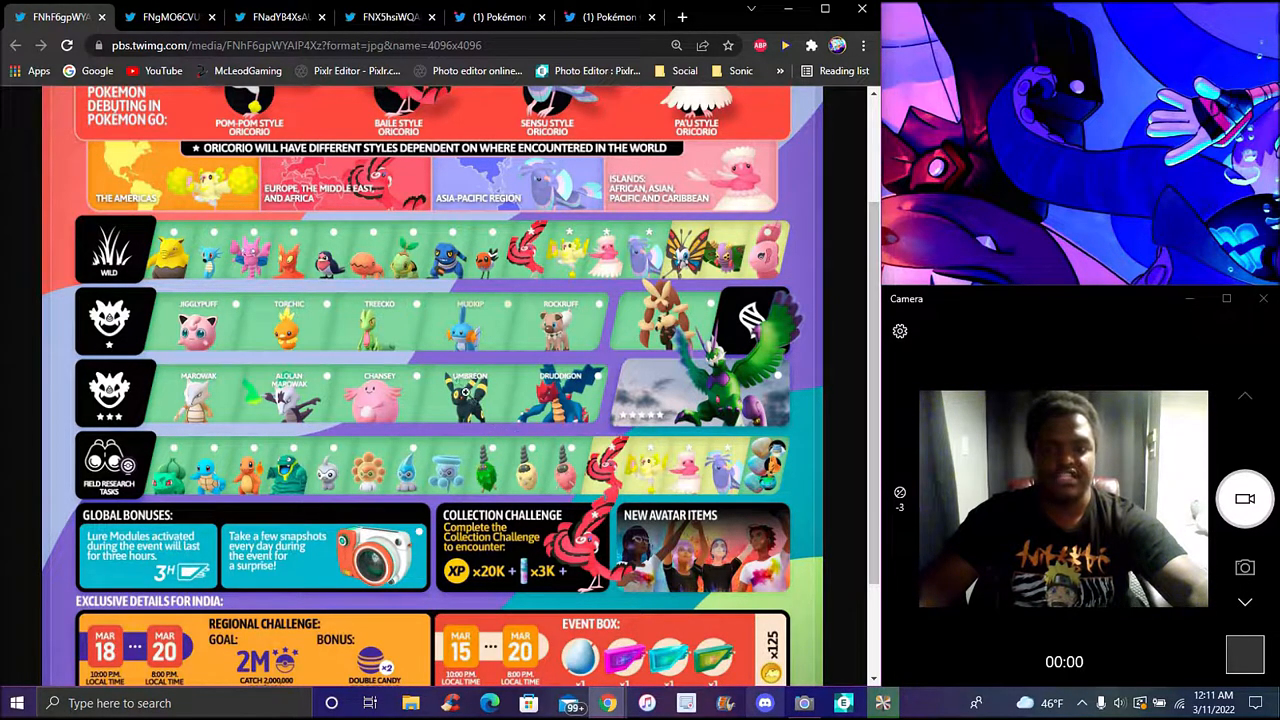
mouse_move(496, 428)
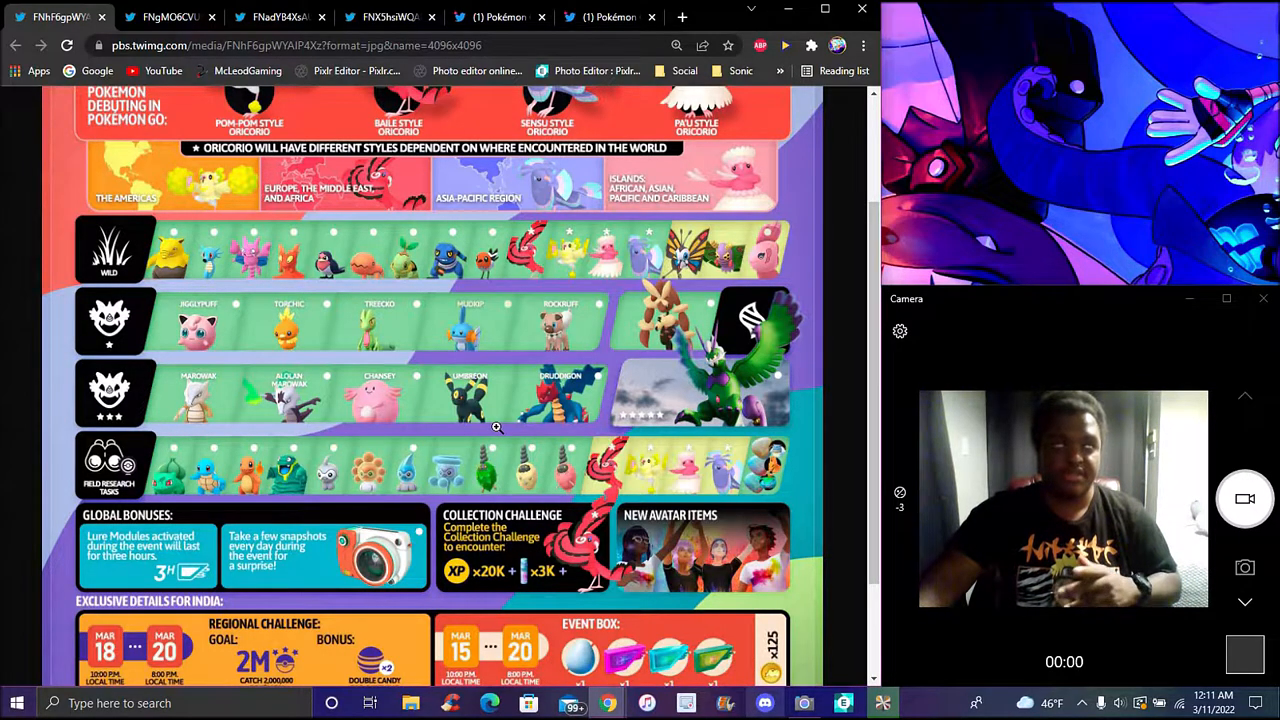
mouse_move(596, 324)
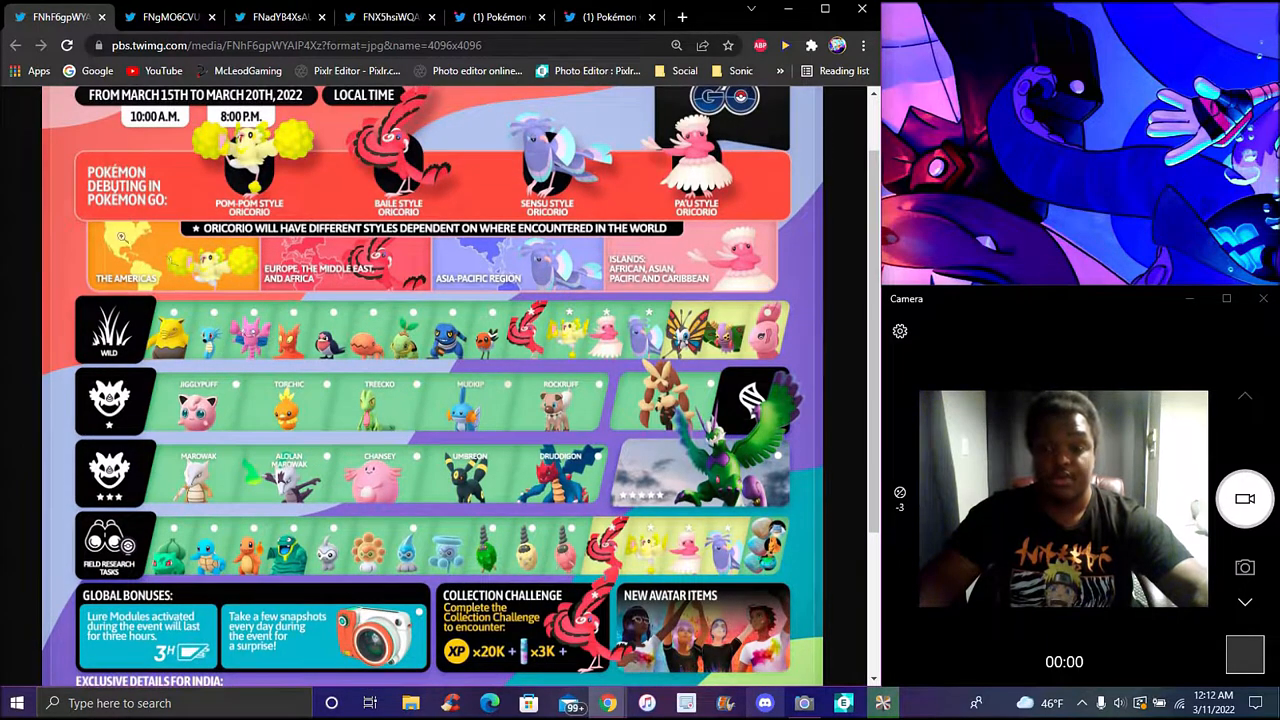
scroll(down, 3)
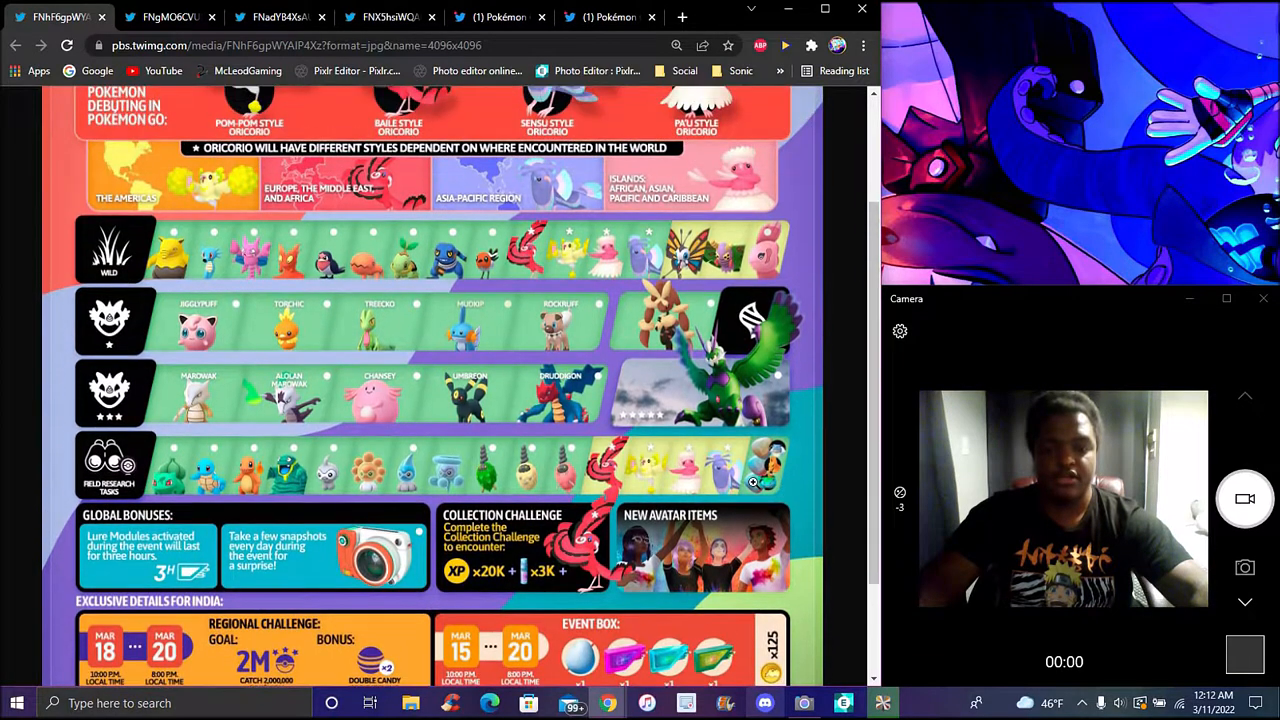
scroll(down, 3)
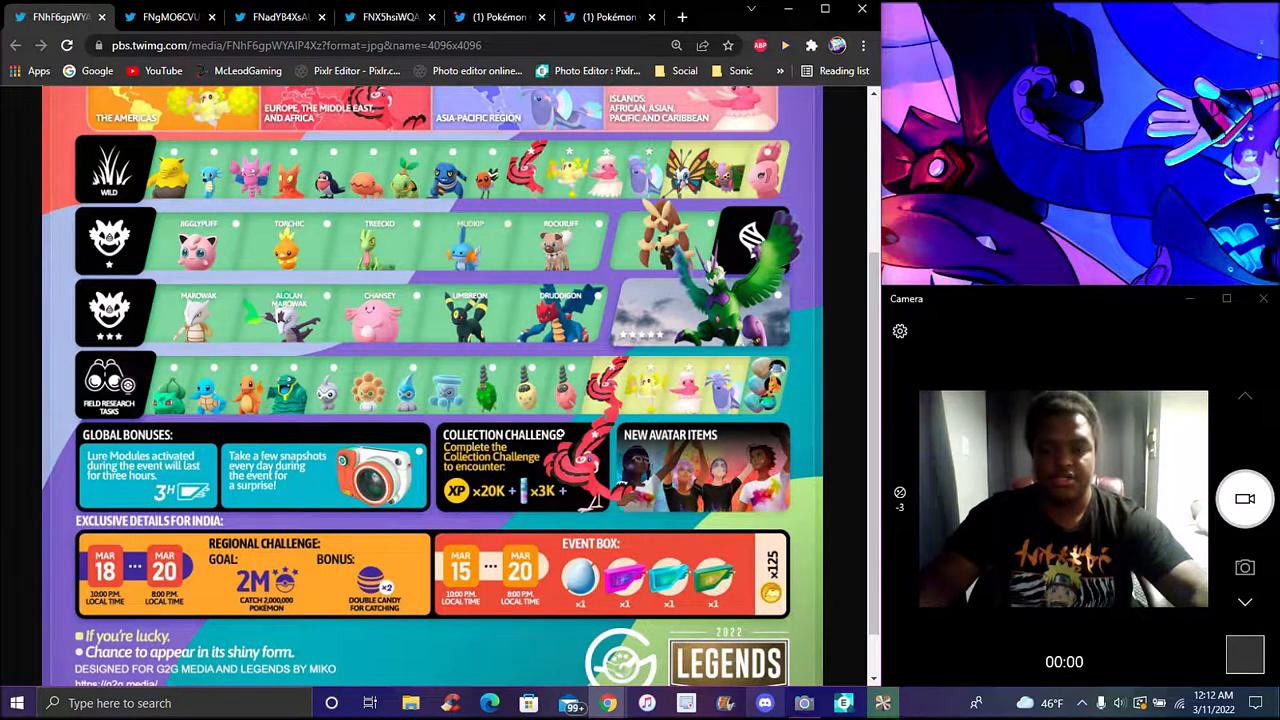
scroll(up, 3)
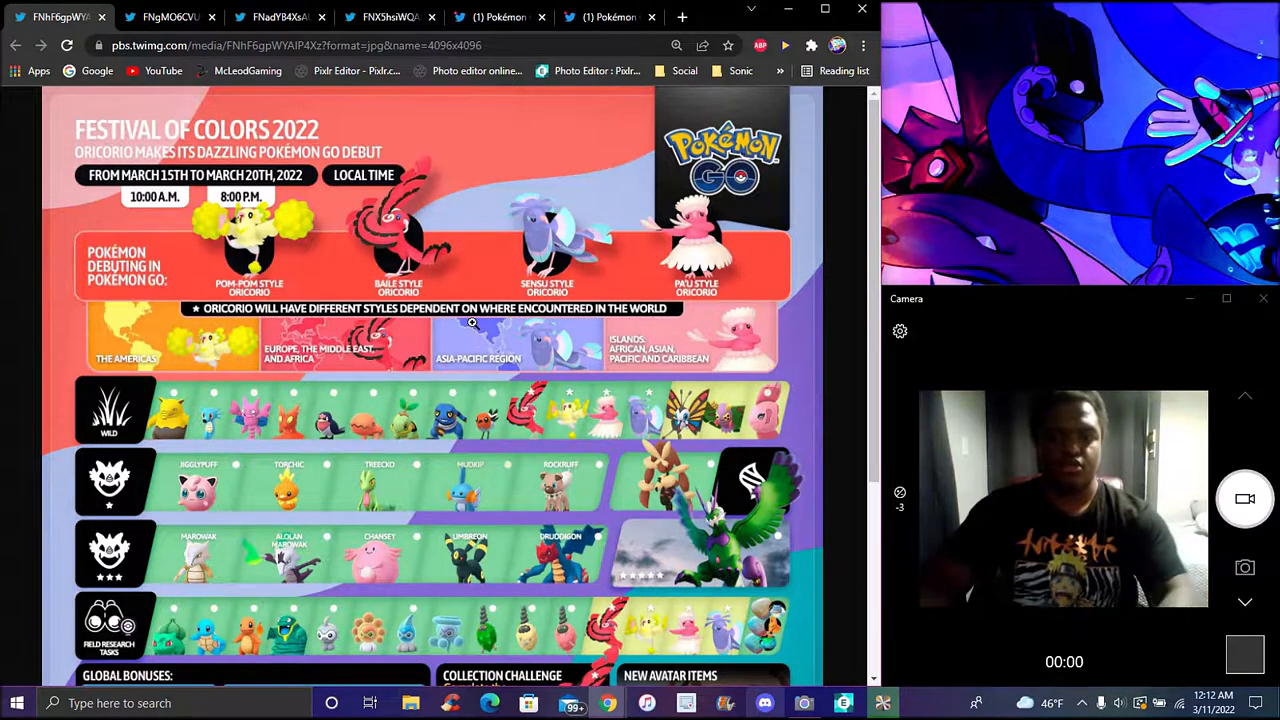
- Switch to the Trading Card Game x Pokémon GO image and reset its zoom to 100%
click(170, 16)
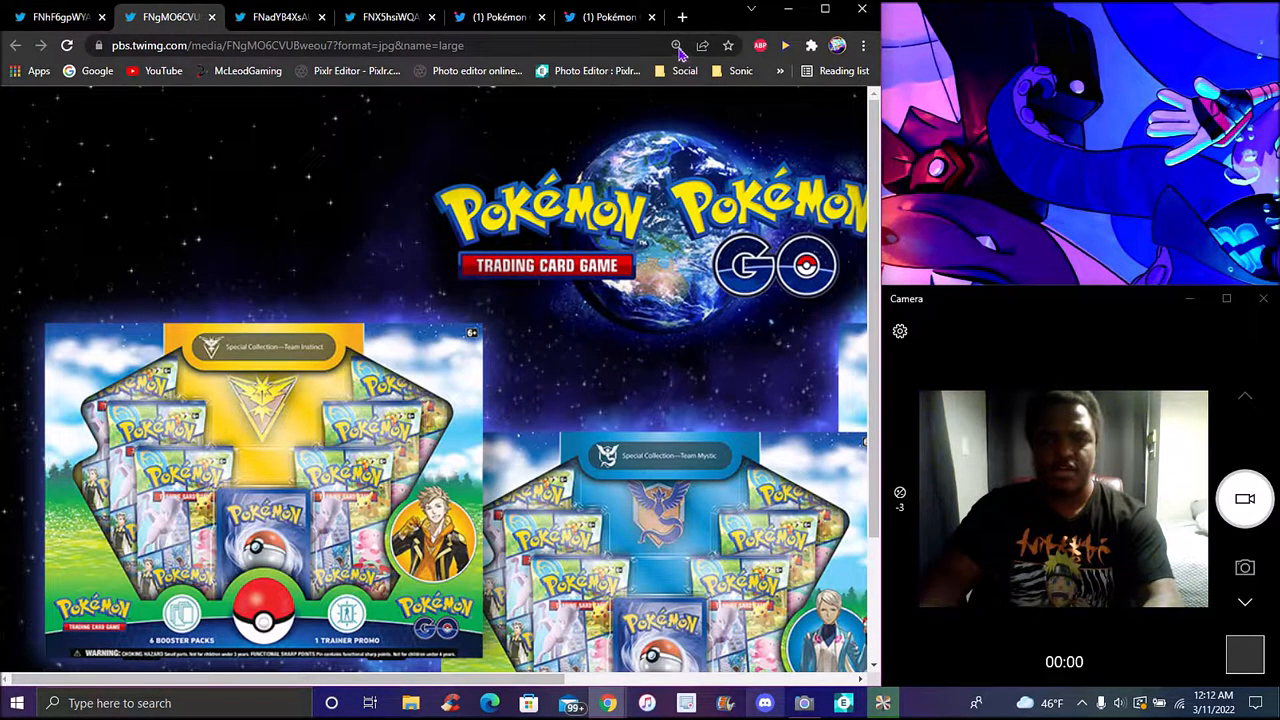
click(676, 46)
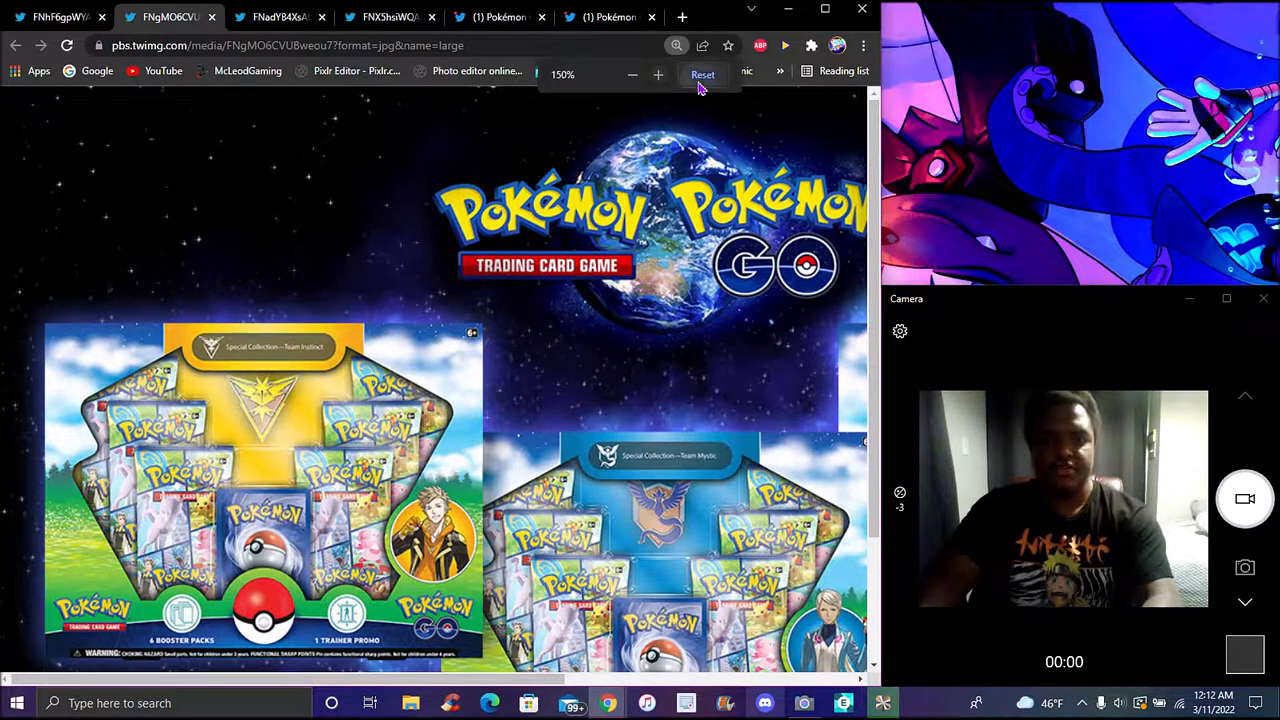
click(702, 74)
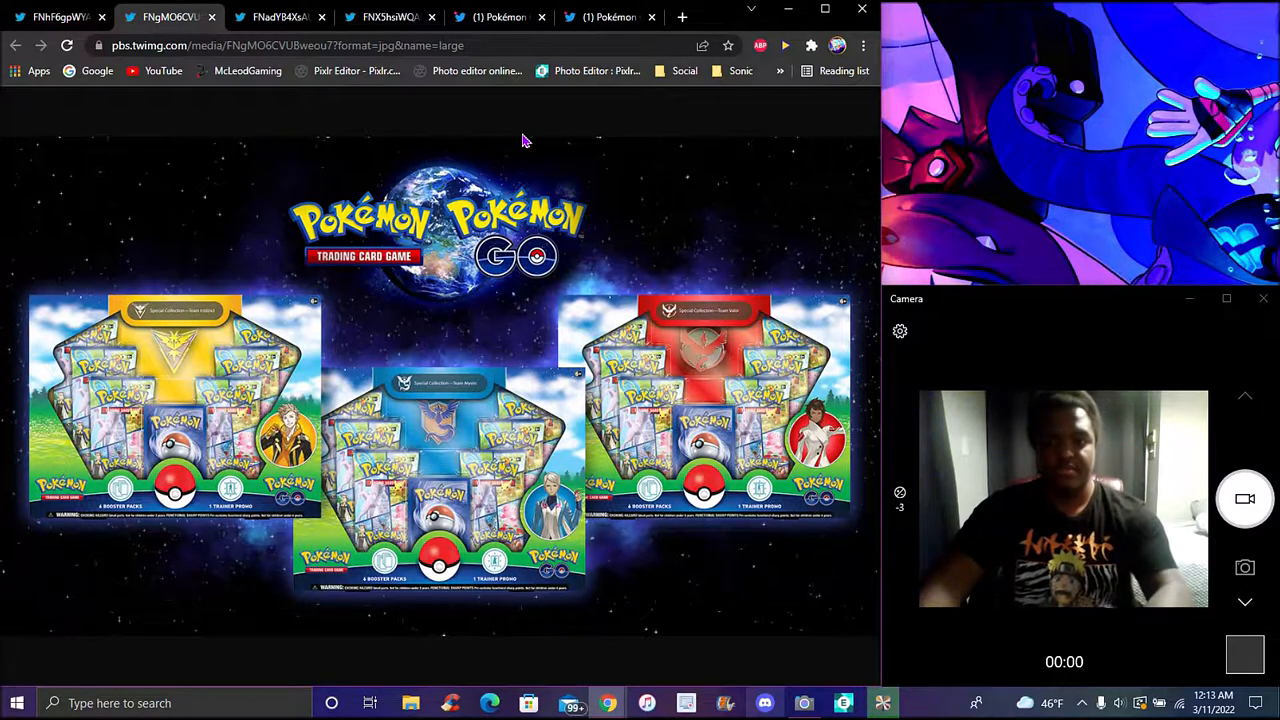
- View the Community Day city list tab, then the Tapu Koko raid counters tab
click(278, 16)
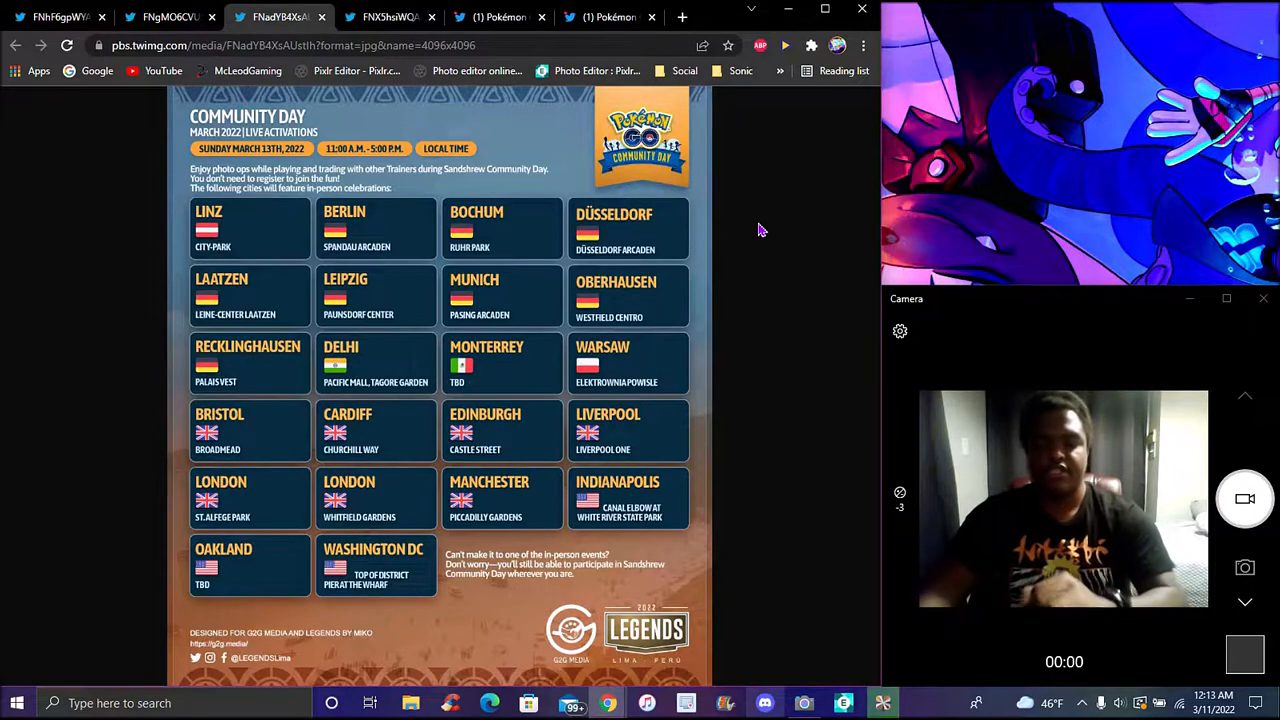
mouse_move(344, 90)
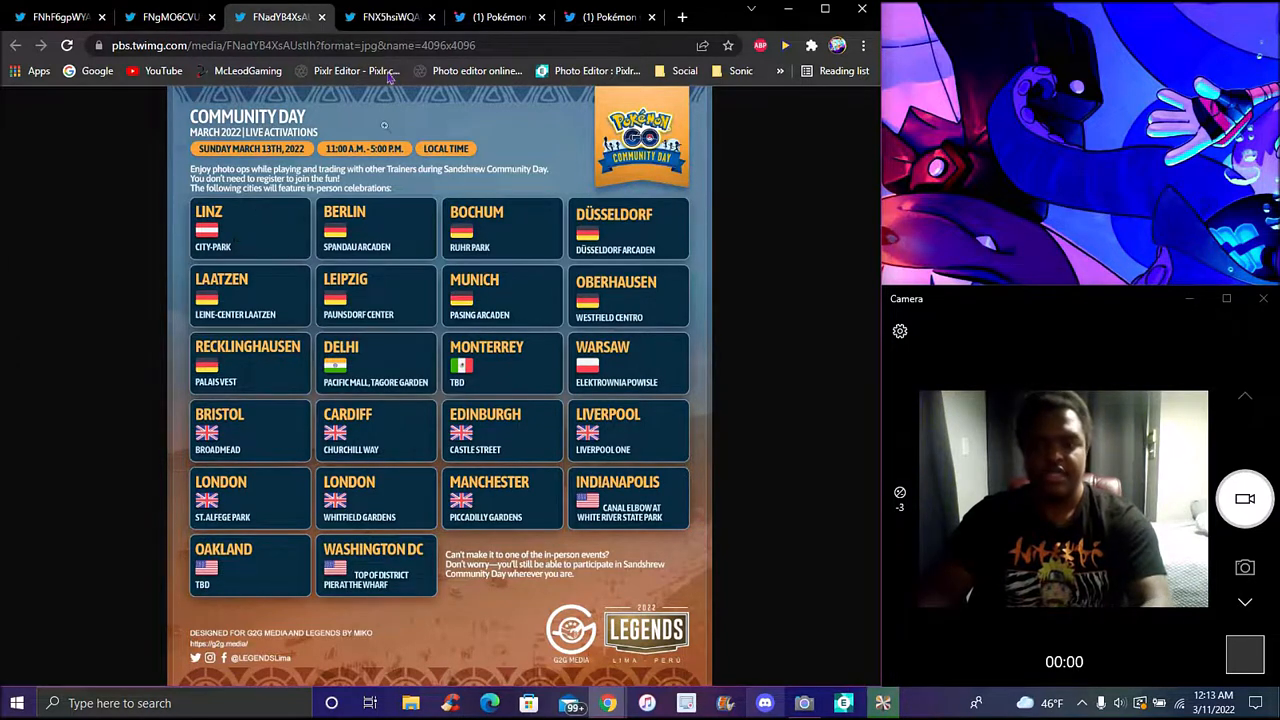
click(388, 16)
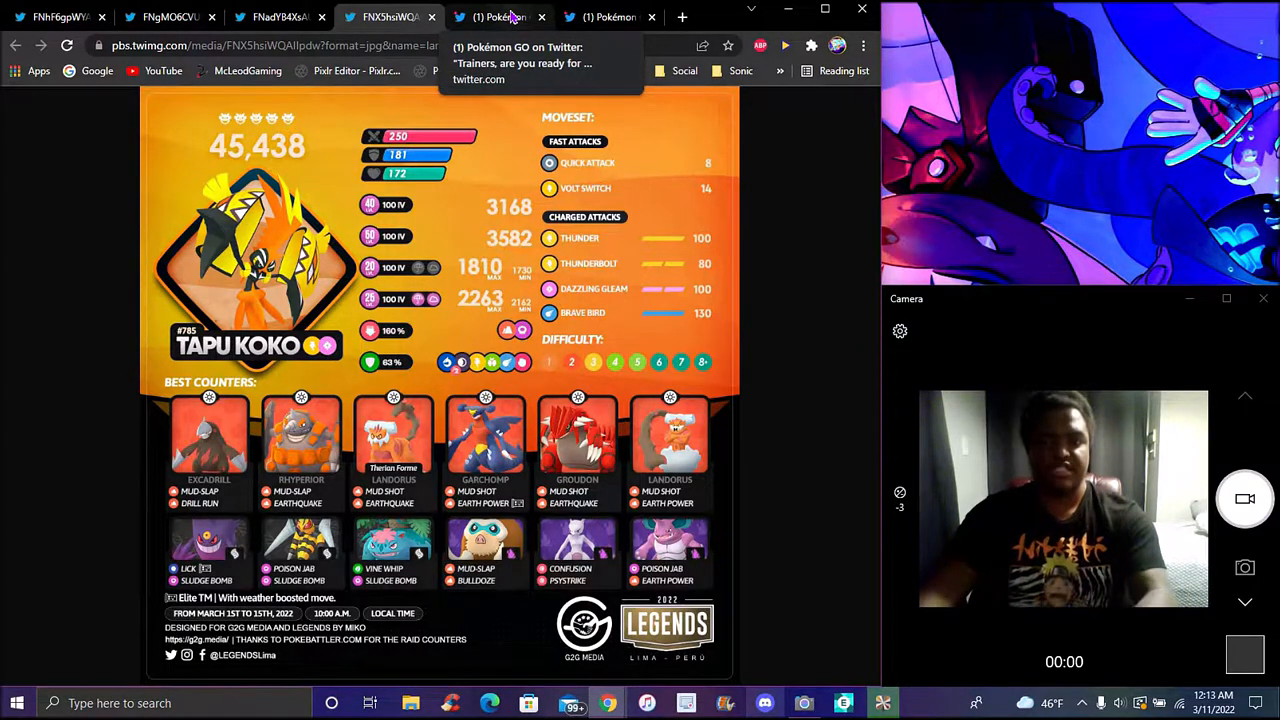
- Switch to the Pokémon GO tweet announcing Safari Zone Seville tickets
click(500, 16)
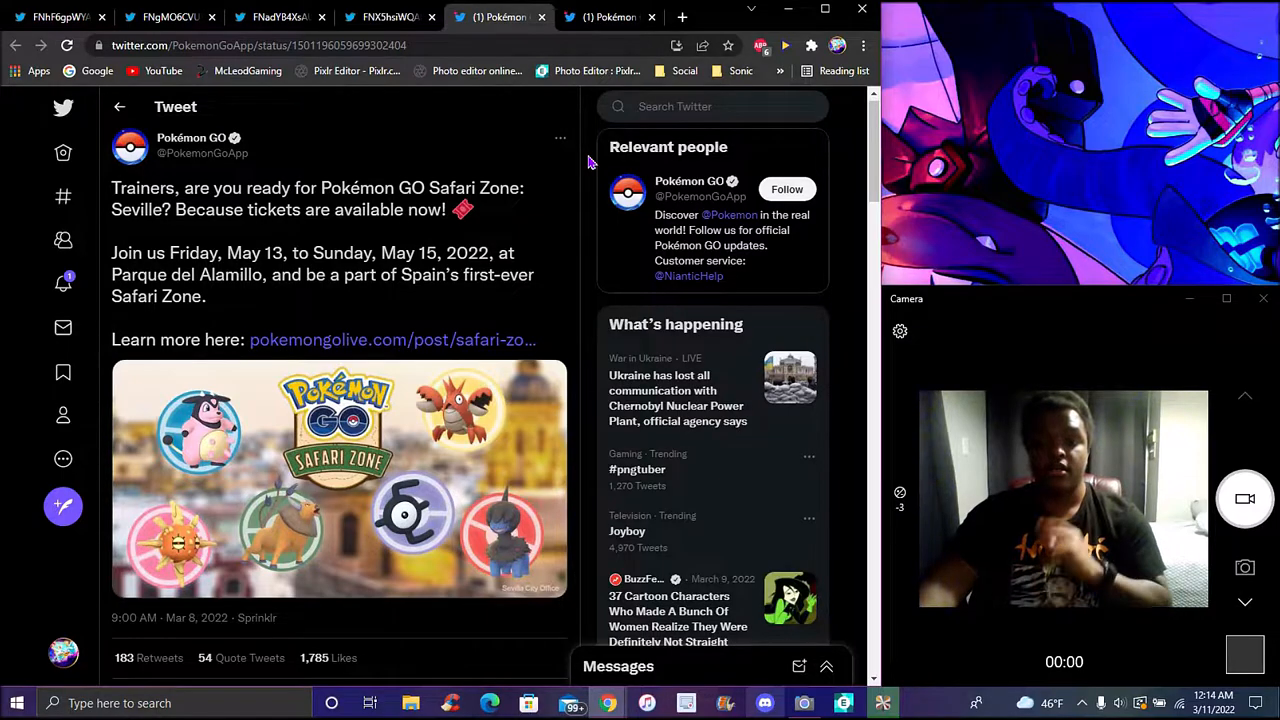
- View the Season of Alola avatar tweet, then return to the Festival of Colors tab
click(610, 16)
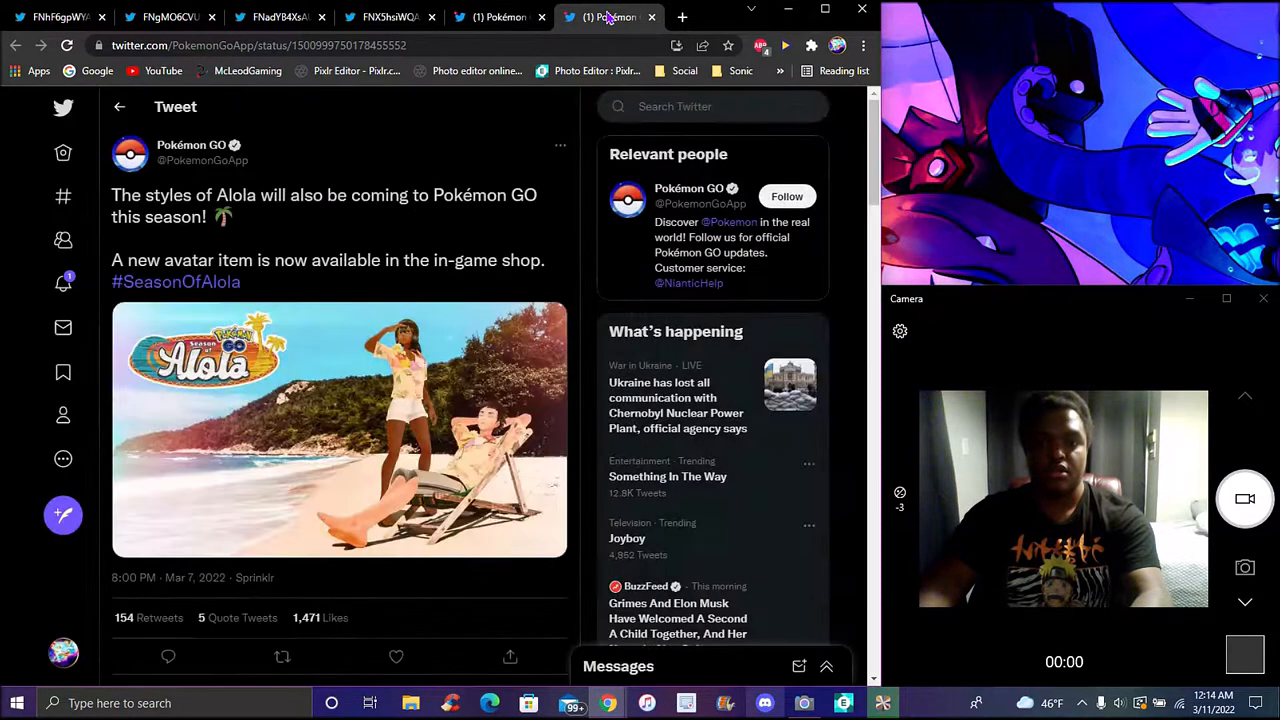
click(60, 16)
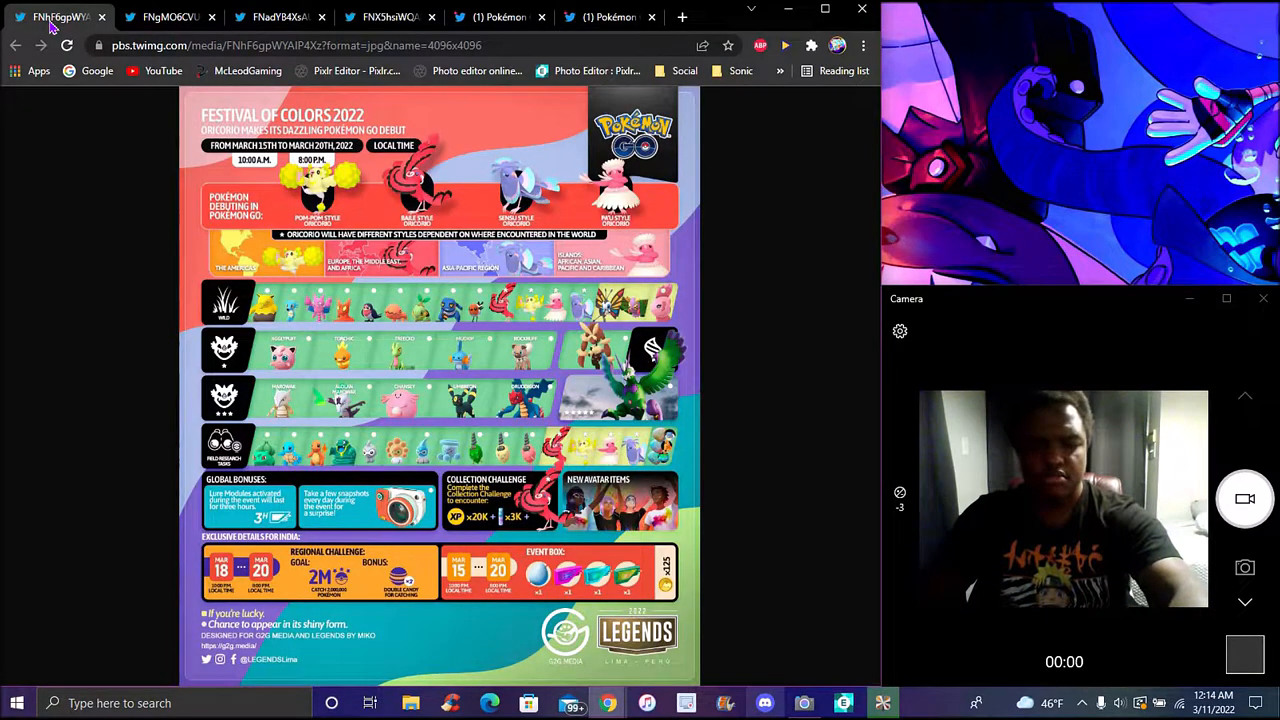